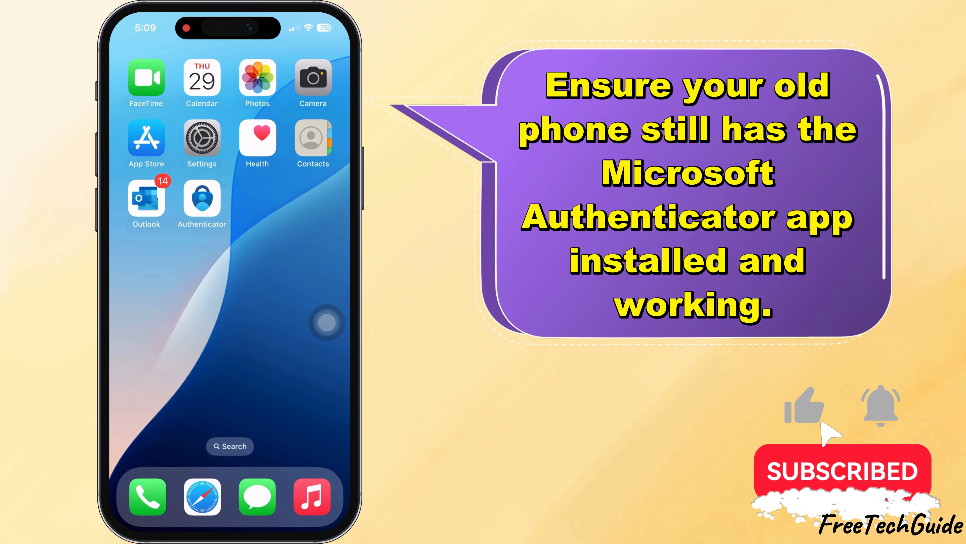
- Review which apps save to iCloud under Apple Account > iCloud in the phone's Settings
{"action": "left_click", "coordinate": [202, 199]}
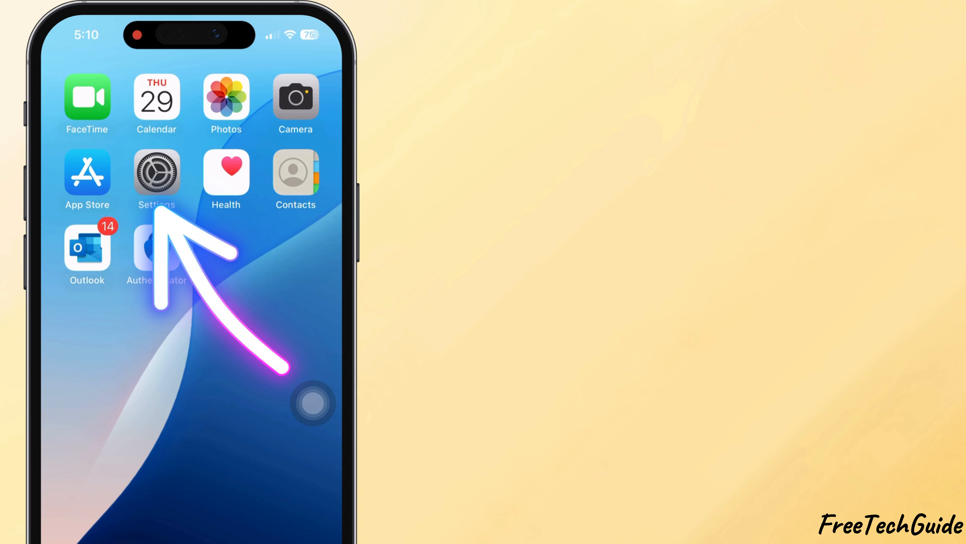
{"action": "left_click", "coordinate": [157, 173]}
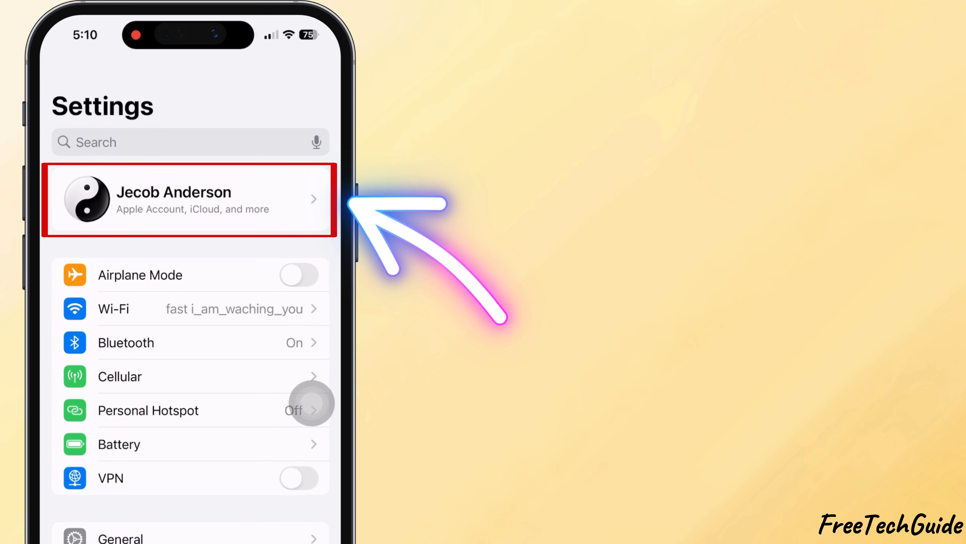
{"action": "left_click", "coordinate": [190, 200]}
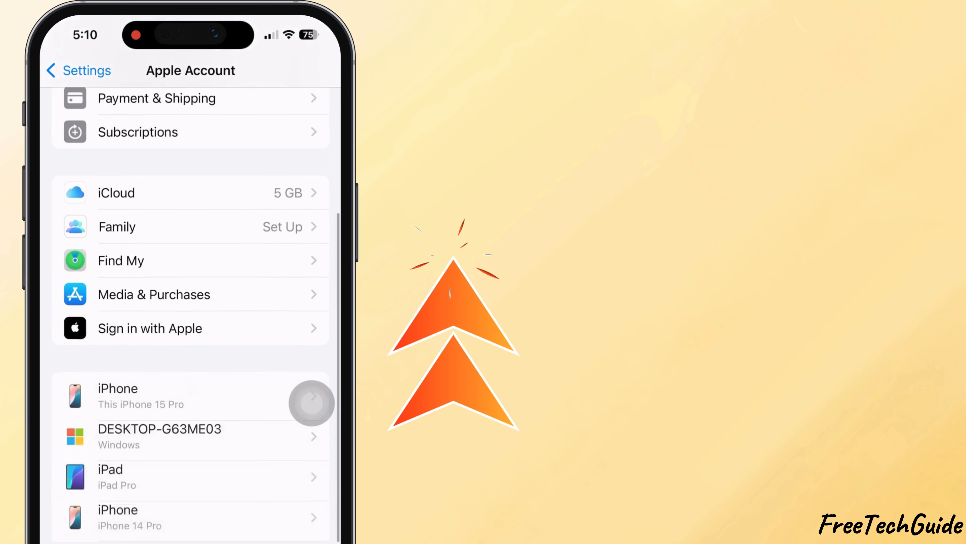
{"action": "left_click", "coordinate": [116, 192]}
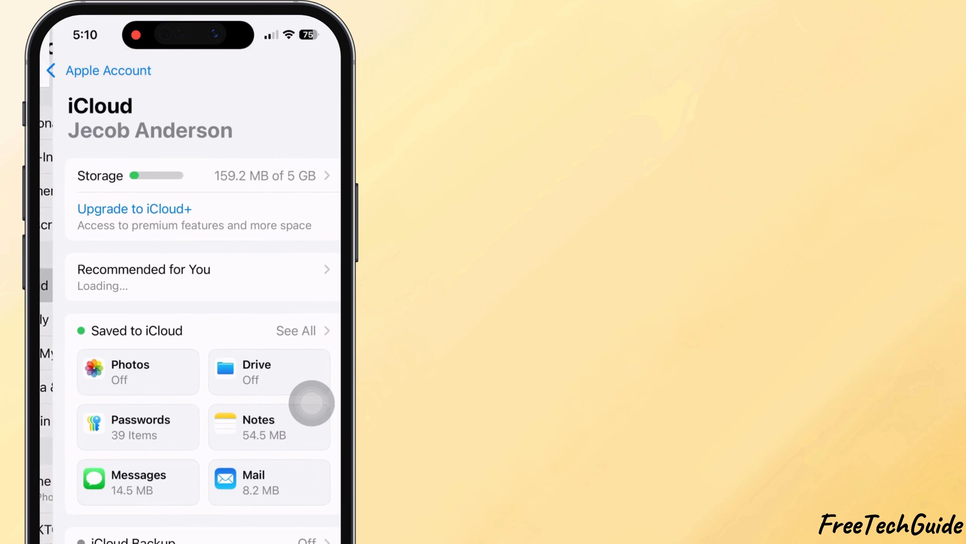
{"action": "left_click", "coordinate": [295, 330]}
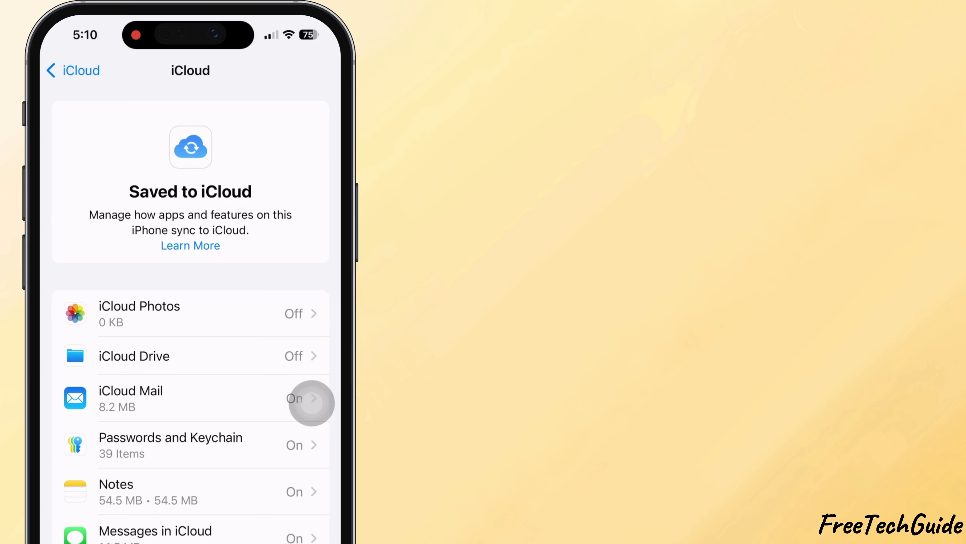
{"action": "scroll", "scroll_direction": "down", "scroll_amount": 3}
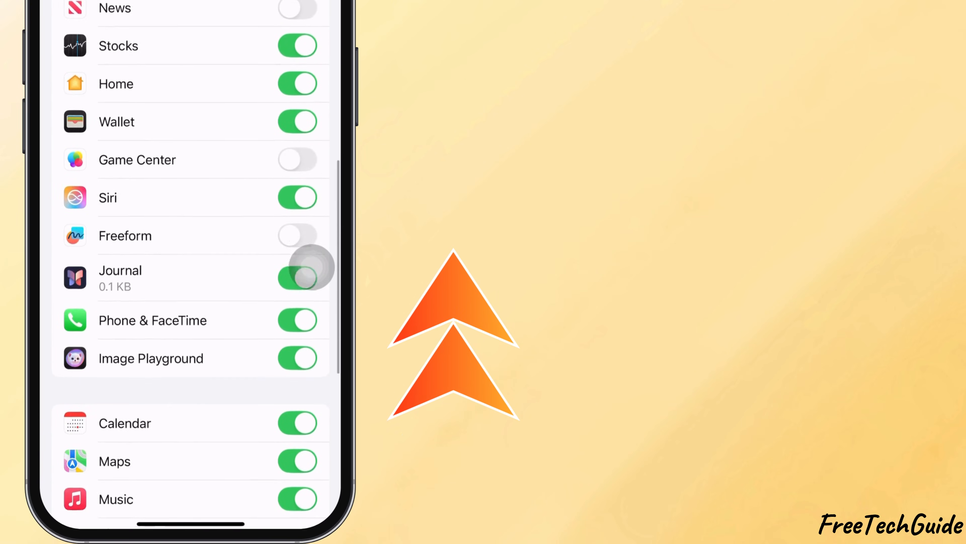
{"action": "scroll", "scroll_direction": "down", "scroll_amount": 3}
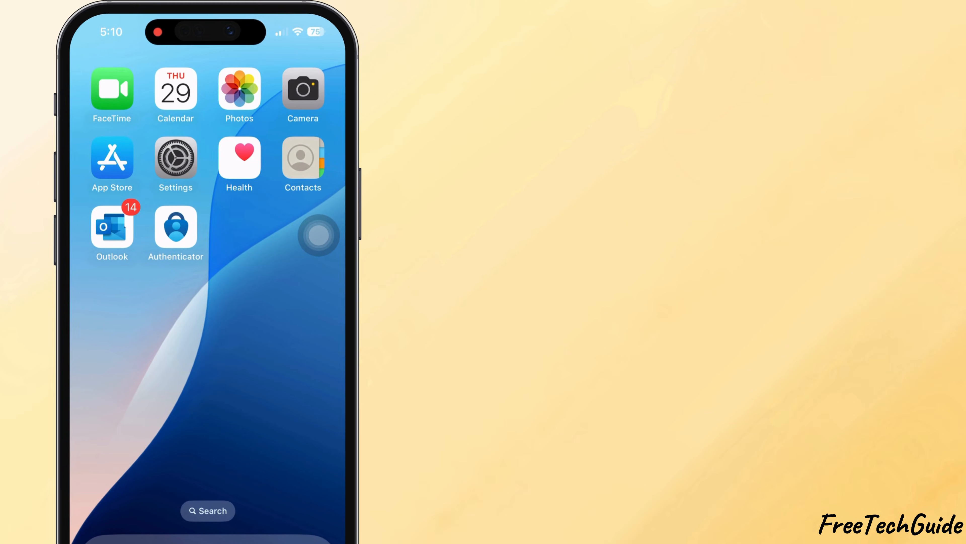
- Turn on iCloud Backup in Authenticator settings, acknowledge the message and view the backup details
{"action": "left_click", "coordinate": [176, 227]}
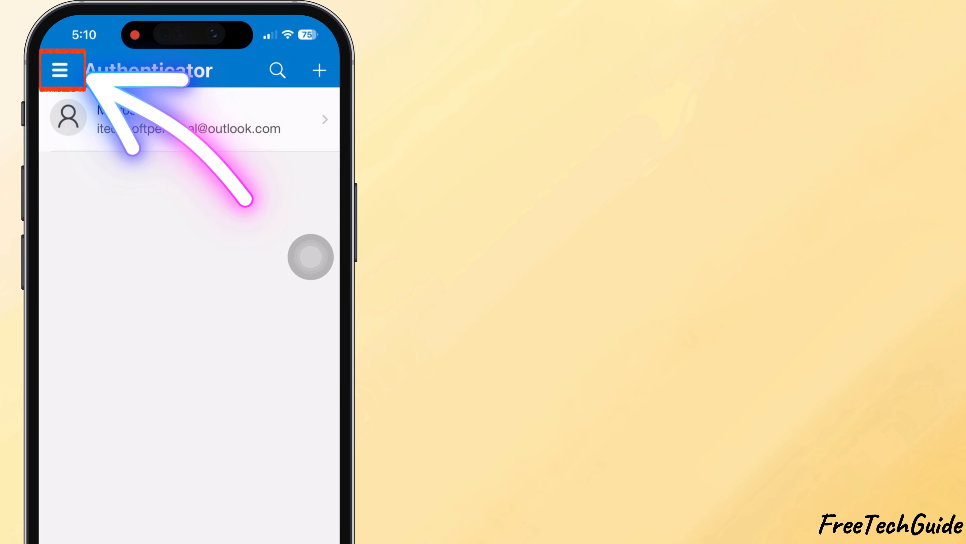
{"action": "left_click", "coordinate": [59, 69]}
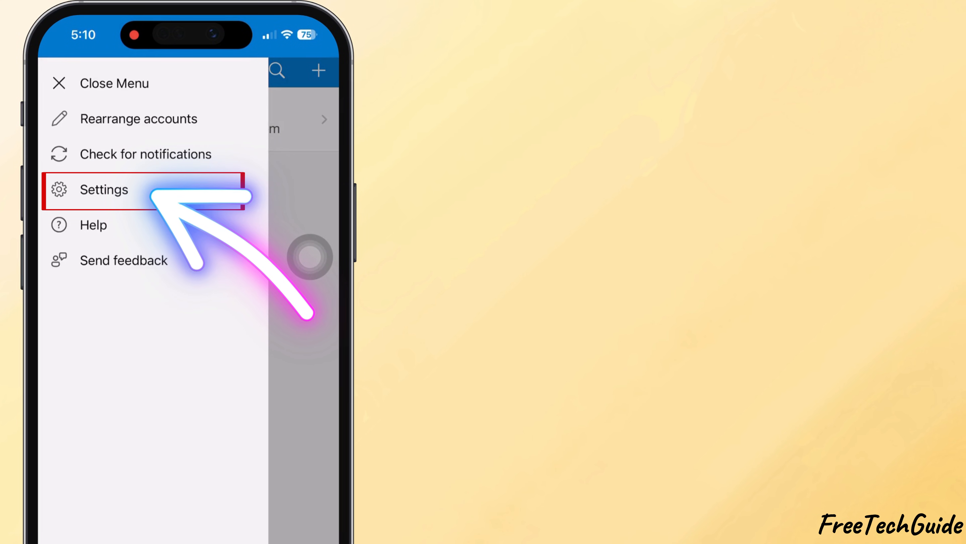
{"action": "left_click", "coordinate": [103, 189]}
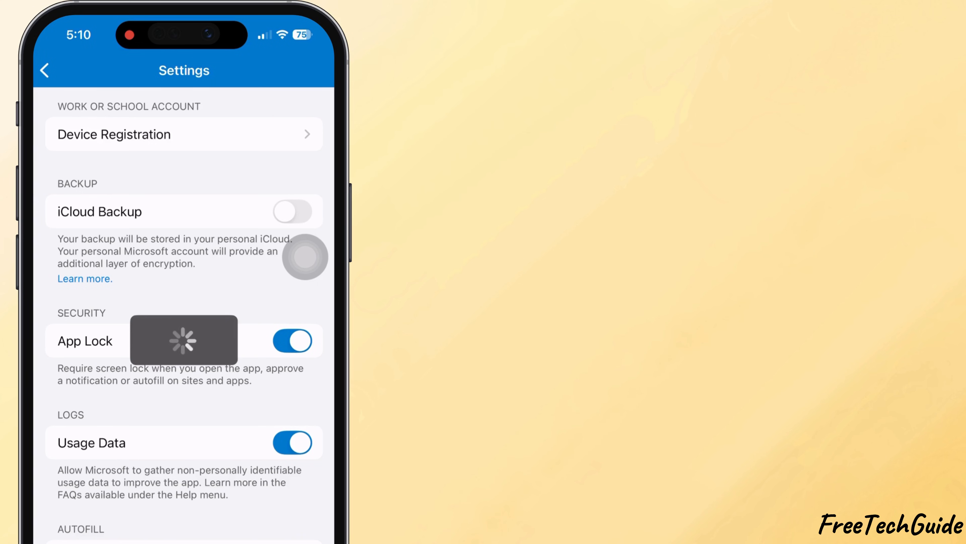
{"action": "left_click", "coordinate": [291, 211]}
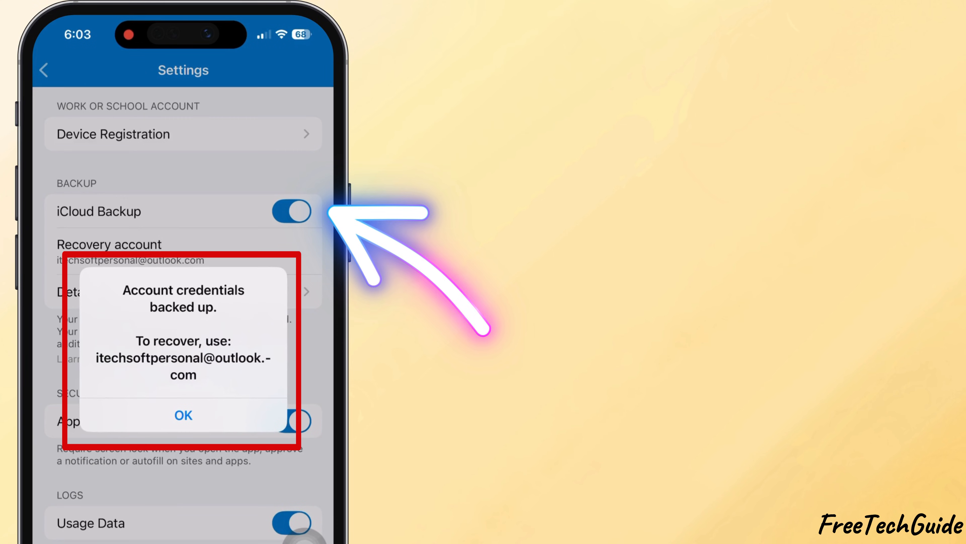
{"action": "left_click", "coordinate": [182, 414]}
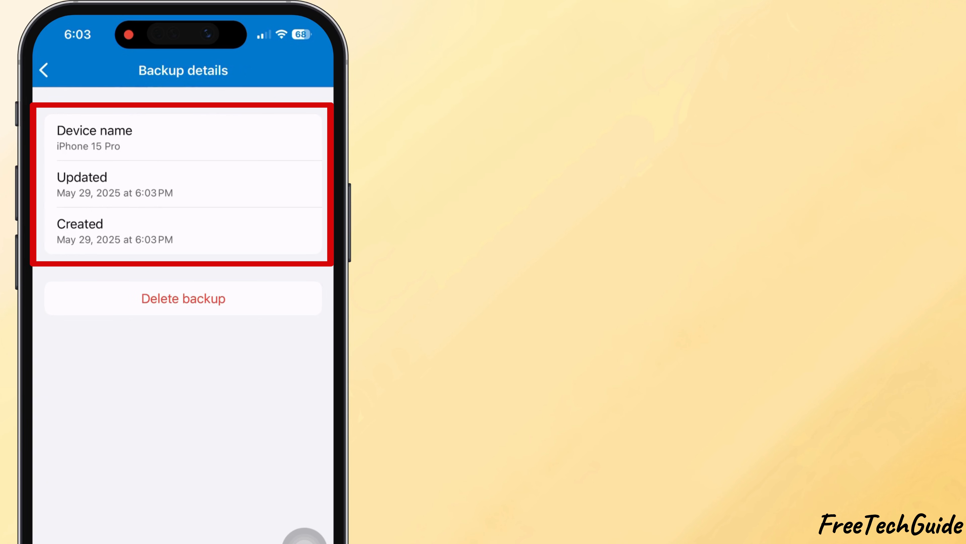
{"action": "left_click", "coordinate": [43, 69]}
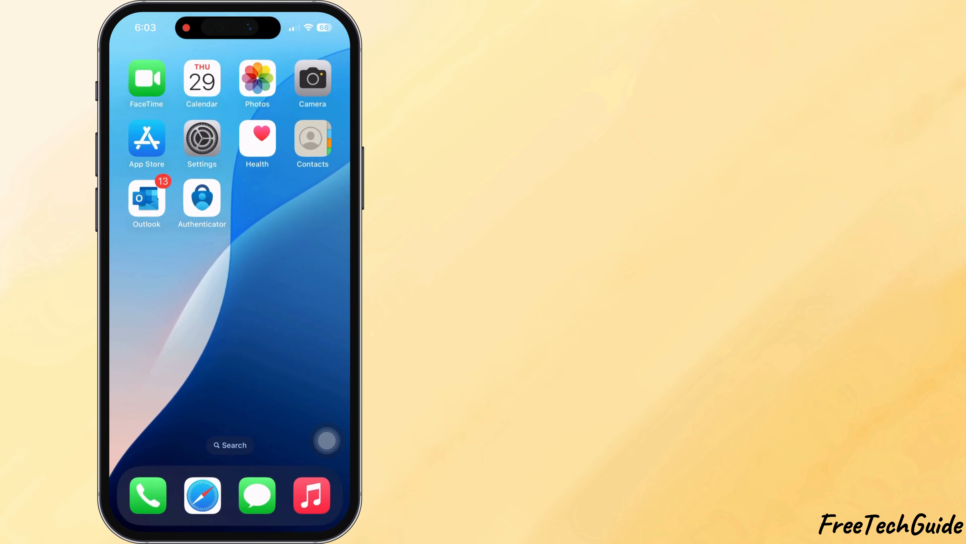
- Search the App Store for 'microsoft authenticator' and show its installed app page
{"action": "scroll", "scroll_direction": "left", "scroll_amount": 3}
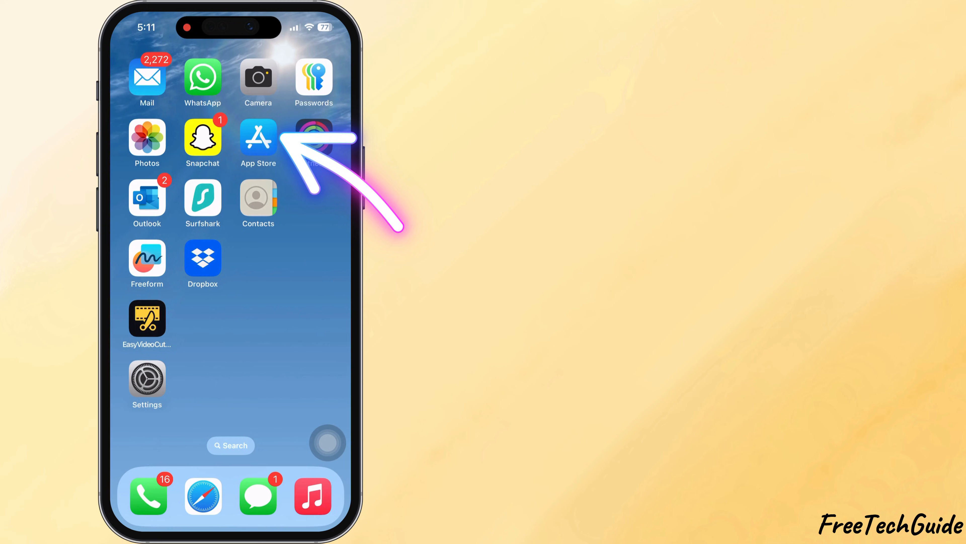
{"action": "left_click", "coordinate": [258, 137]}
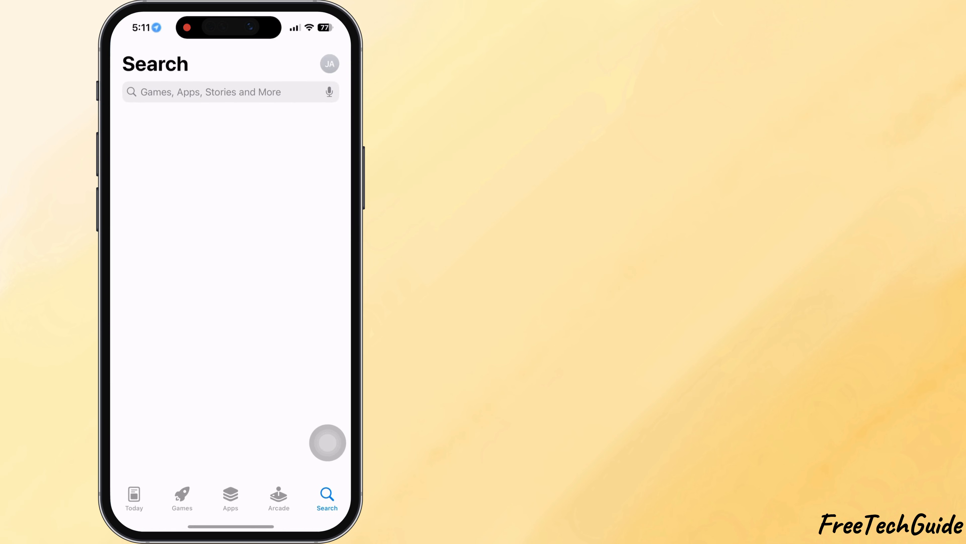
{"action": "type", "text": "M"}
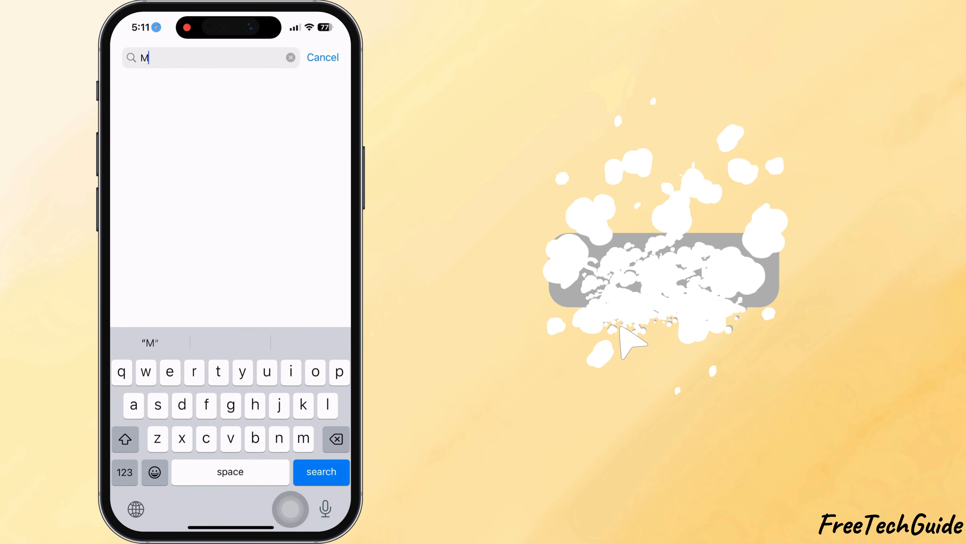
{"action": "type", "text": "microsoft authenticator"}
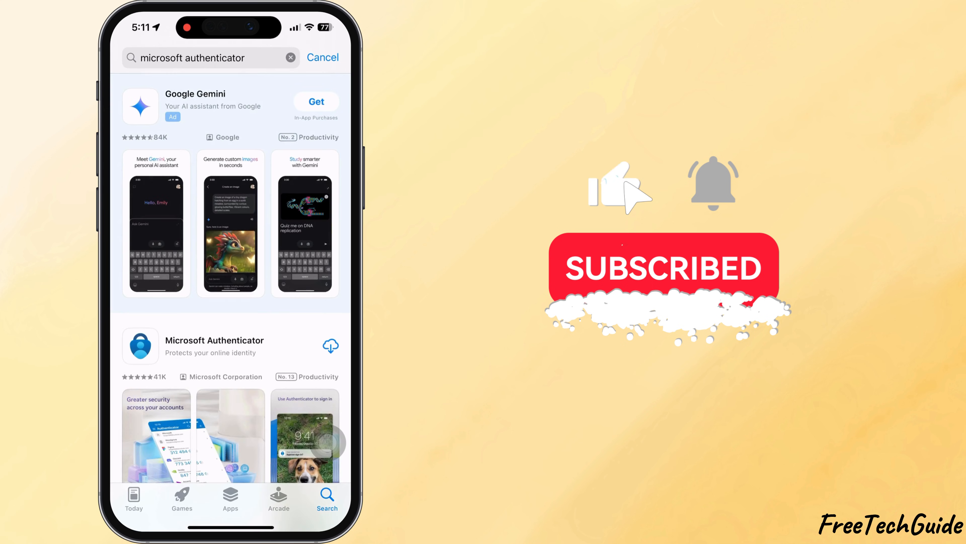
{"action": "left_click", "coordinate": [214, 345]}
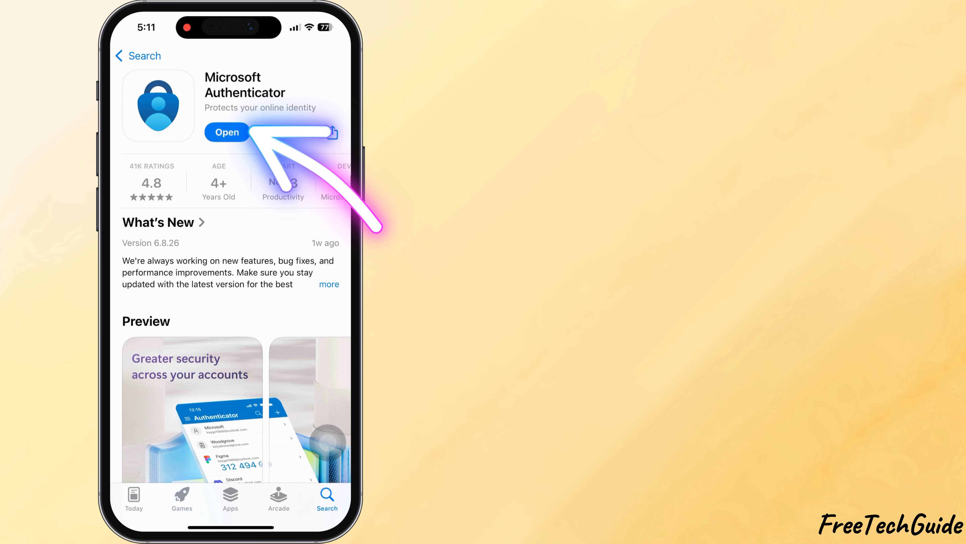
- Launch Authenticator and choose email verification on the Verify your identity screen
{"action": "left_click", "coordinate": [227, 133]}
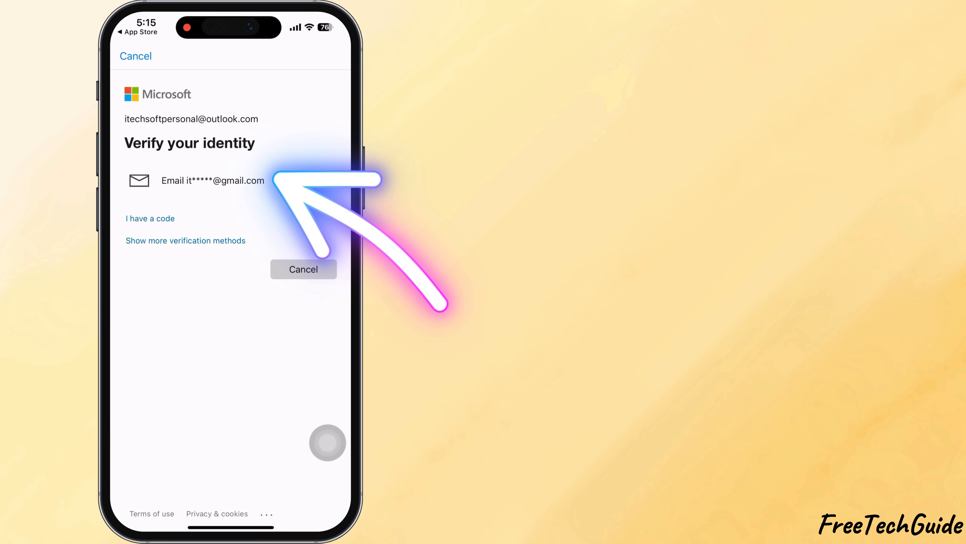
{"action": "left_click", "coordinate": [212, 181]}
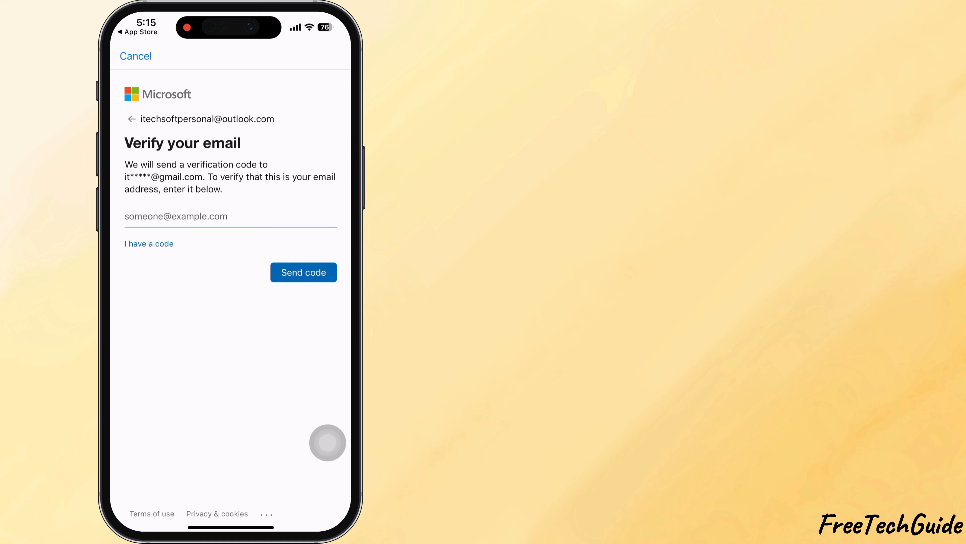
{"action": "left_click", "coordinate": [230, 216]}
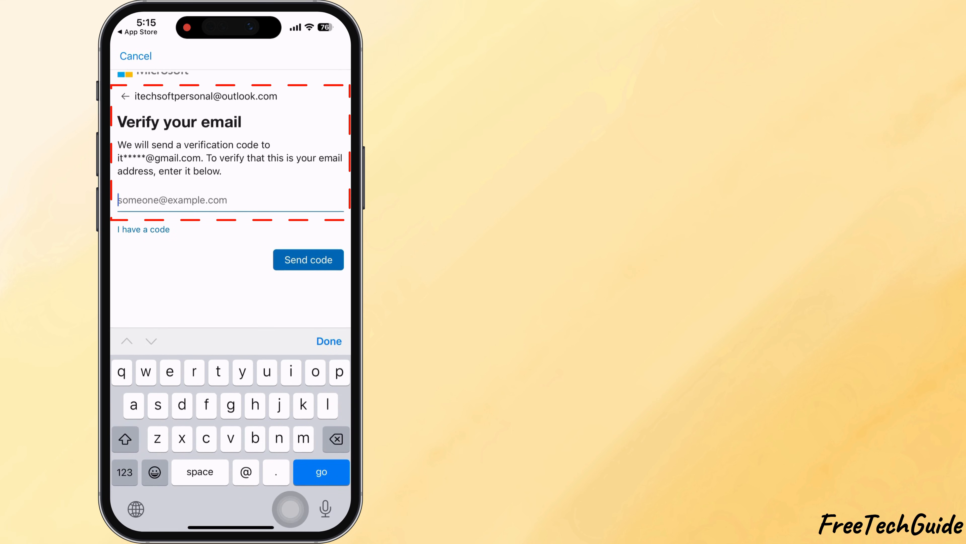
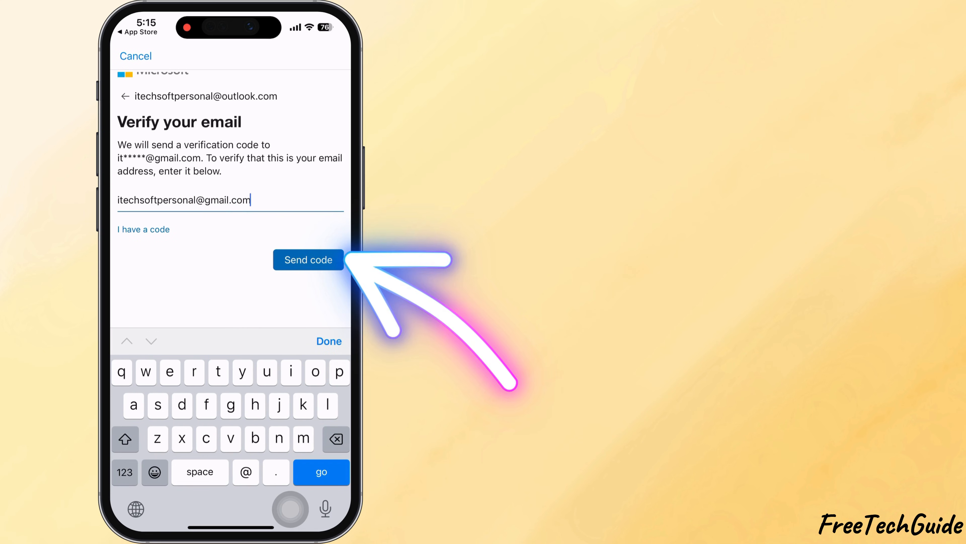
- Enter the full recovery Gmail address and request a verification code
{"action": "left_click", "coordinate": [307, 259]}
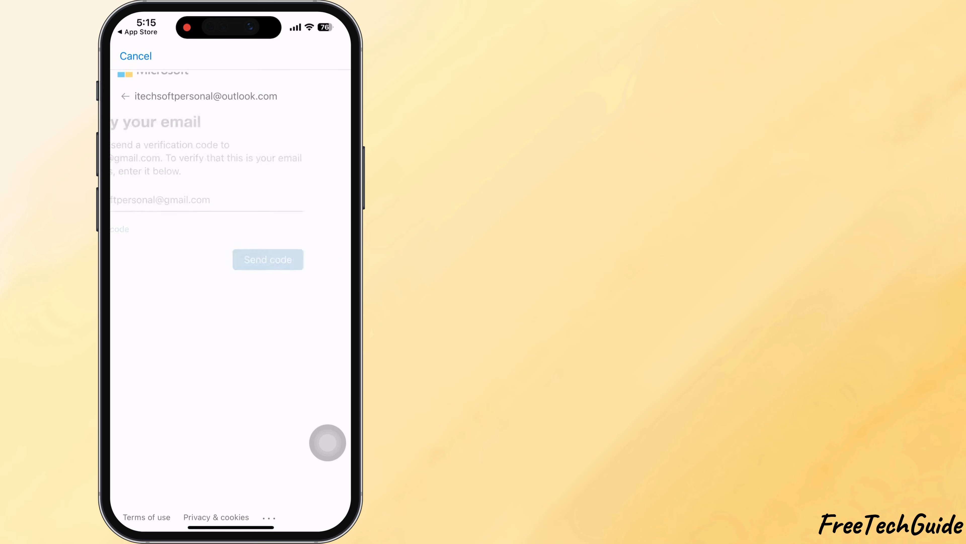
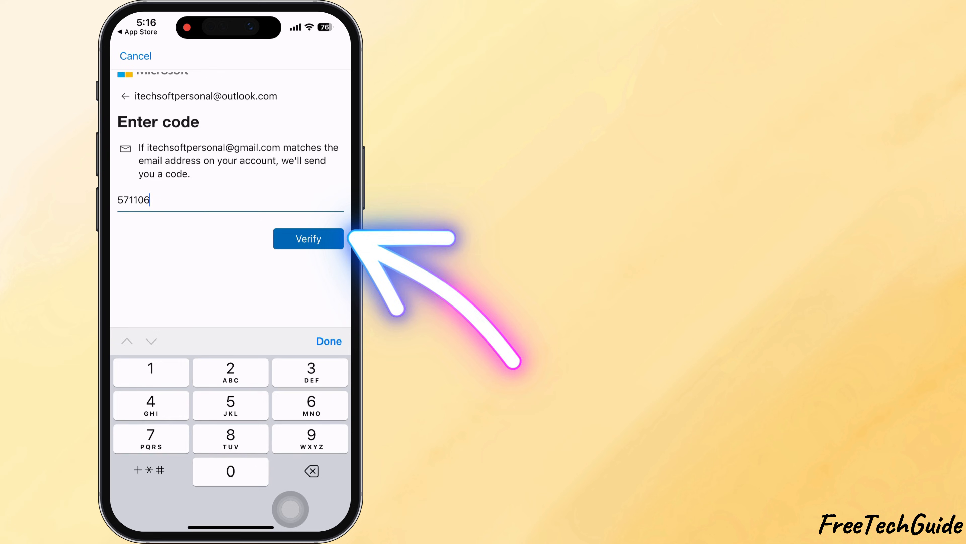
{"action": "left_click", "coordinate": [308, 239]}
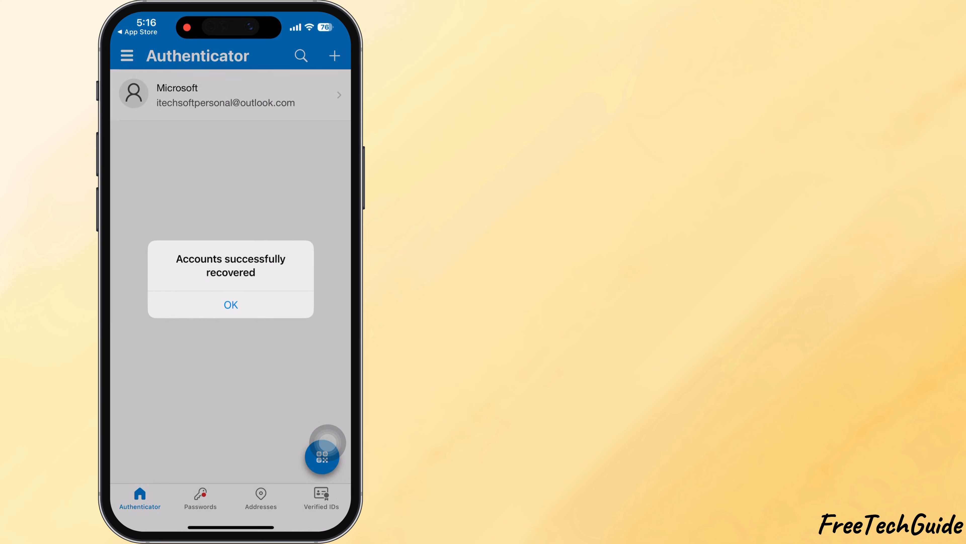
- Dismiss the recovered message and confirm the Microsoft account shows a one-time password code
{"action": "left_click", "coordinate": [230, 304]}
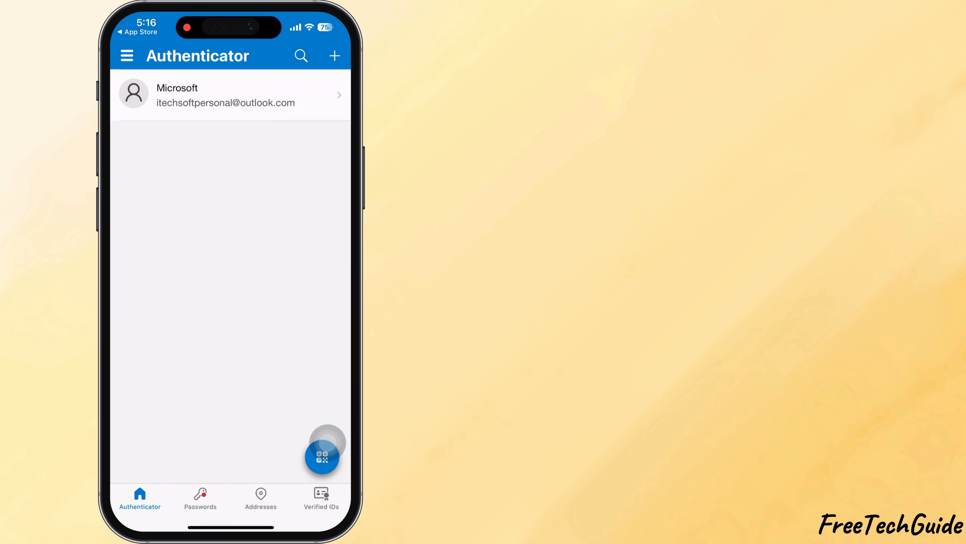
{"action": "left_click", "coordinate": [231, 95]}
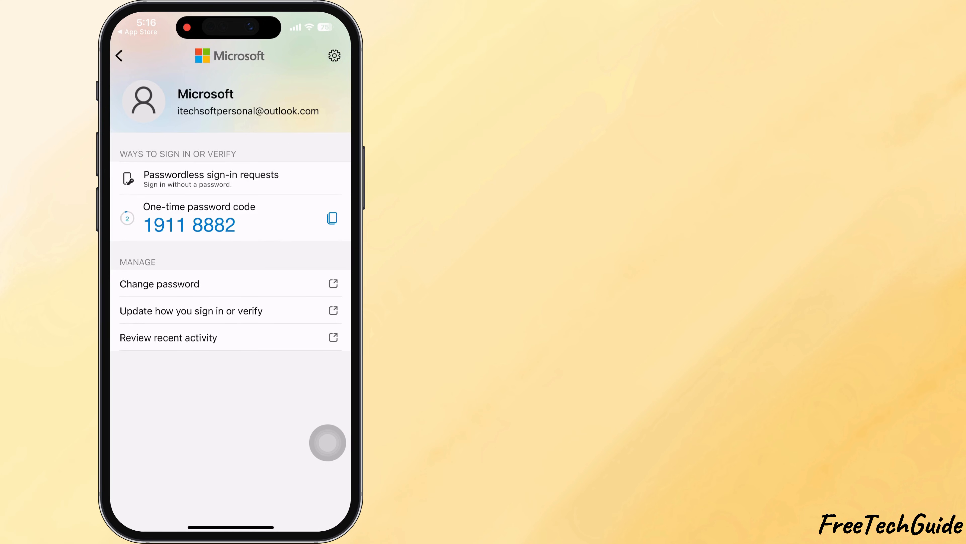
{"action": "left_click", "coordinate": [120, 55]}
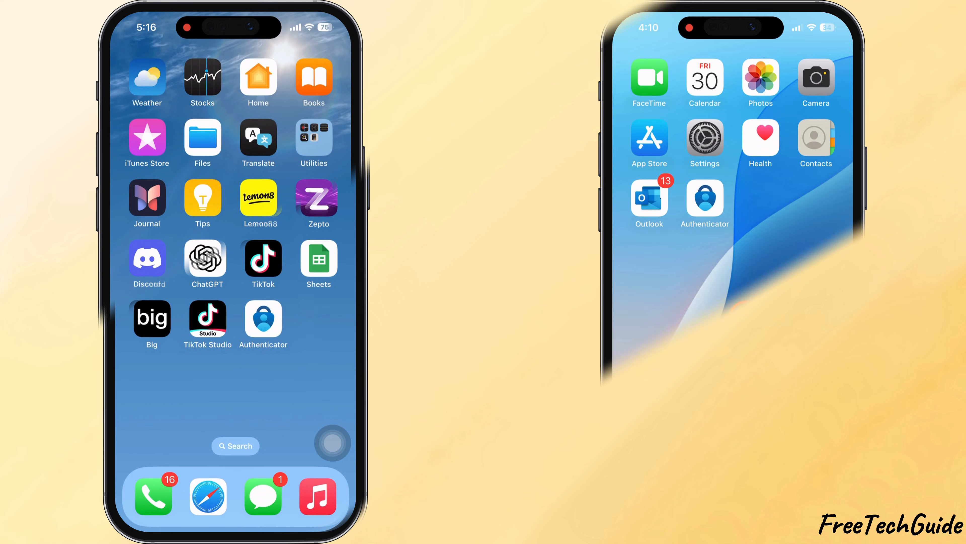
- Show Authenticator's backup details on both phones: iPhone 14 Pro, created May 29, updated May 30, 2025
{"action": "left_click", "coordinate": [262, 323]}
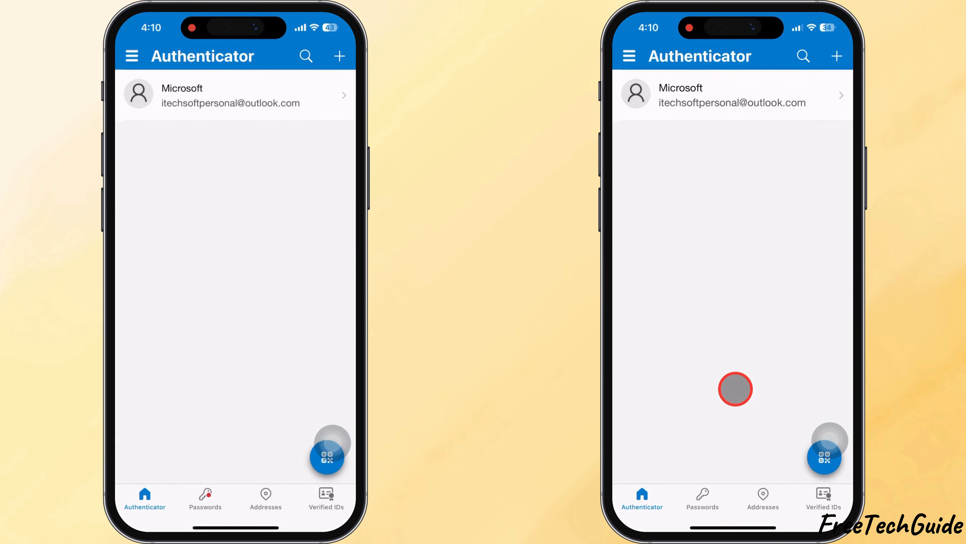
{"action": "left_click", "coordinate": [132, 56]}
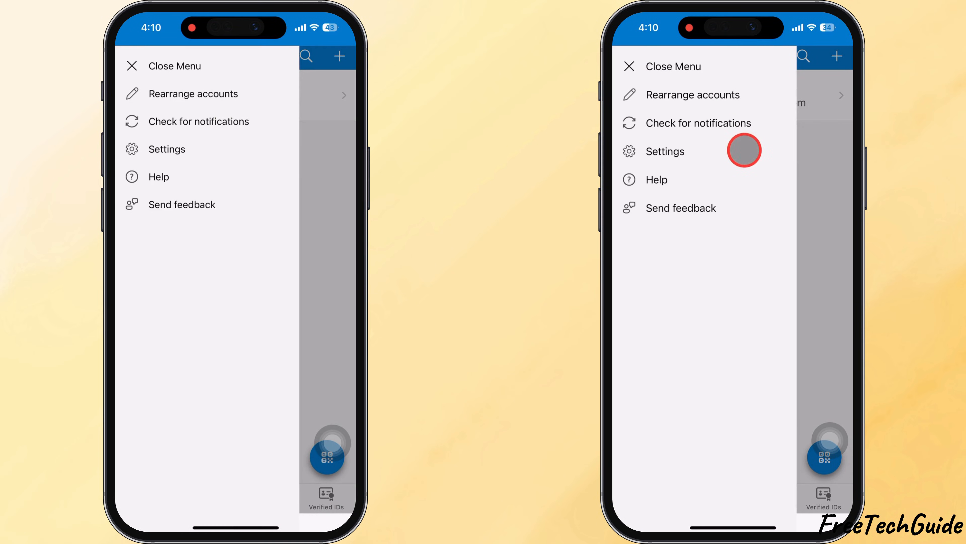
{"action": "left_click", "coordinate": [664, 151]}
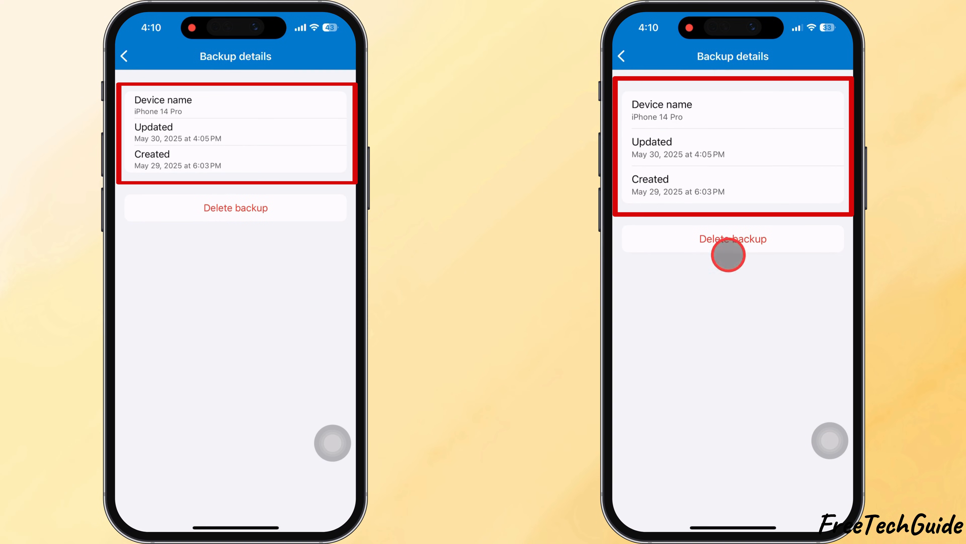
{"action": "mouse_move", "coordinate": [733, 351]}
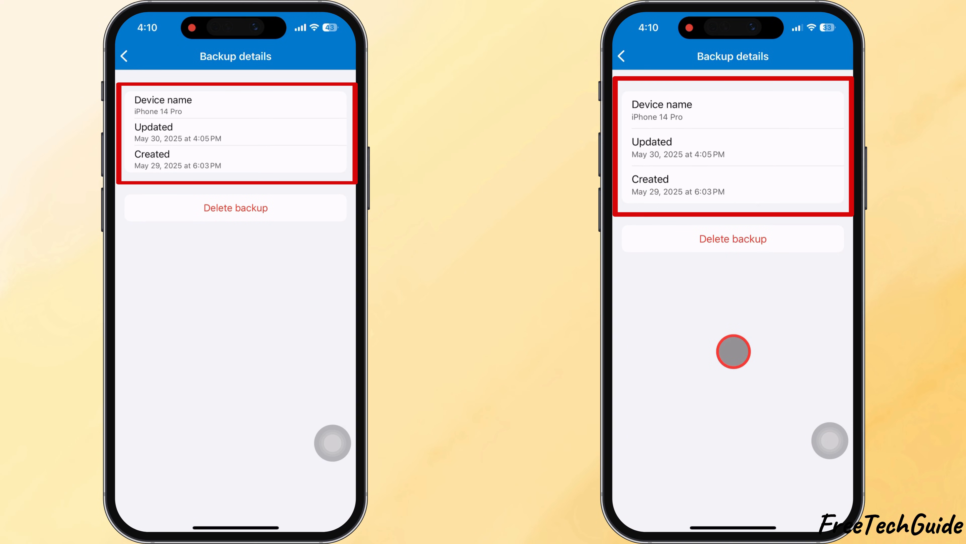